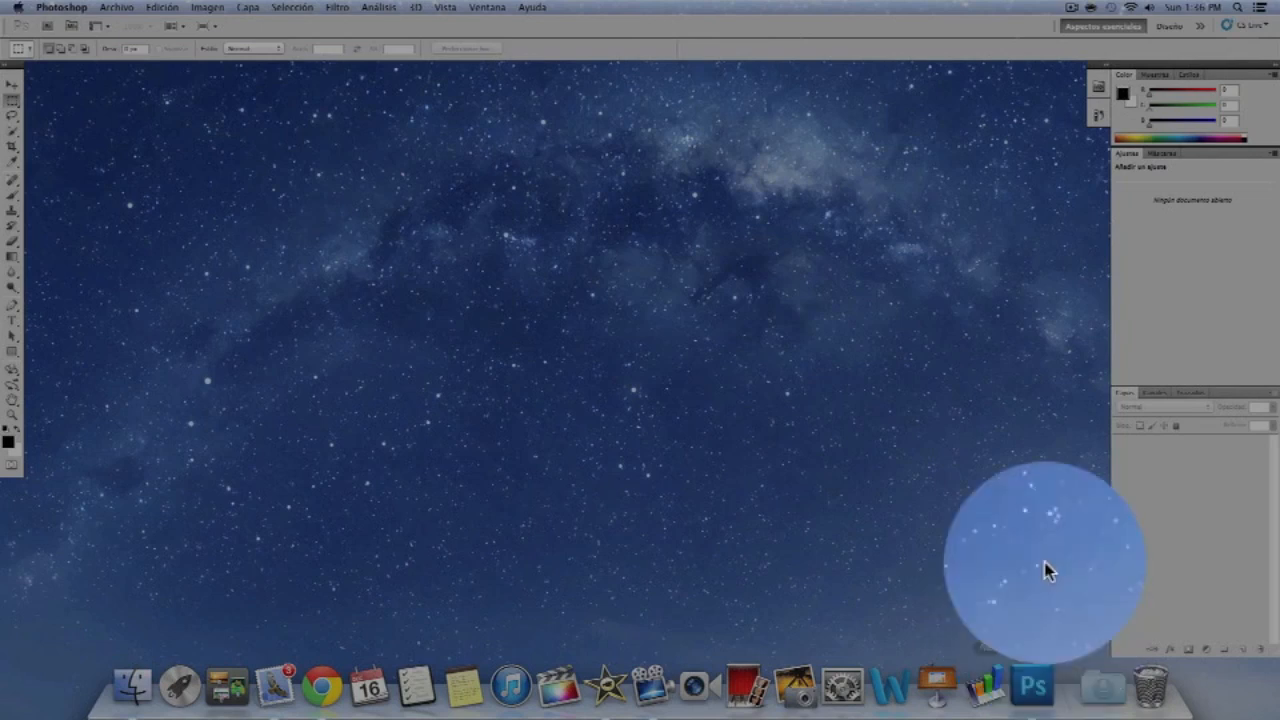
Step: Look through Photoshop's menus, which are currently displayed in Spanish
left_click_drag(1040, 565, 520, 170)
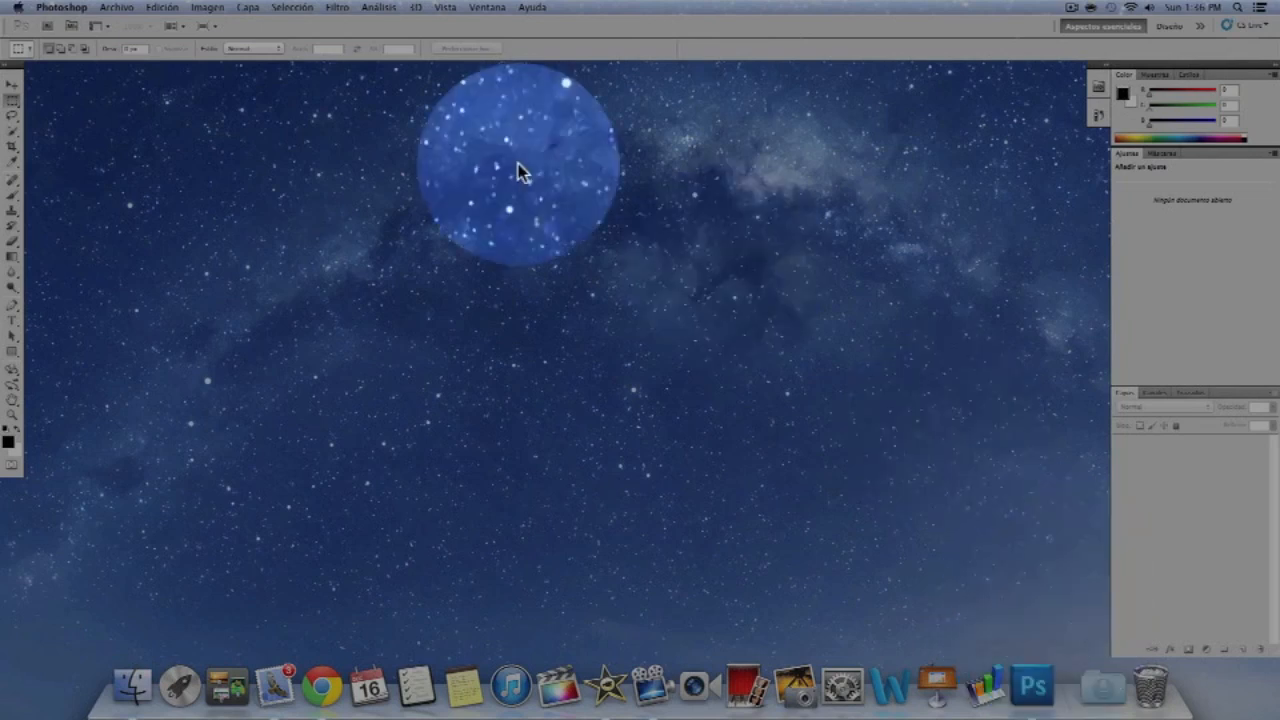
left_click_drag(520, 170, 420, 180)
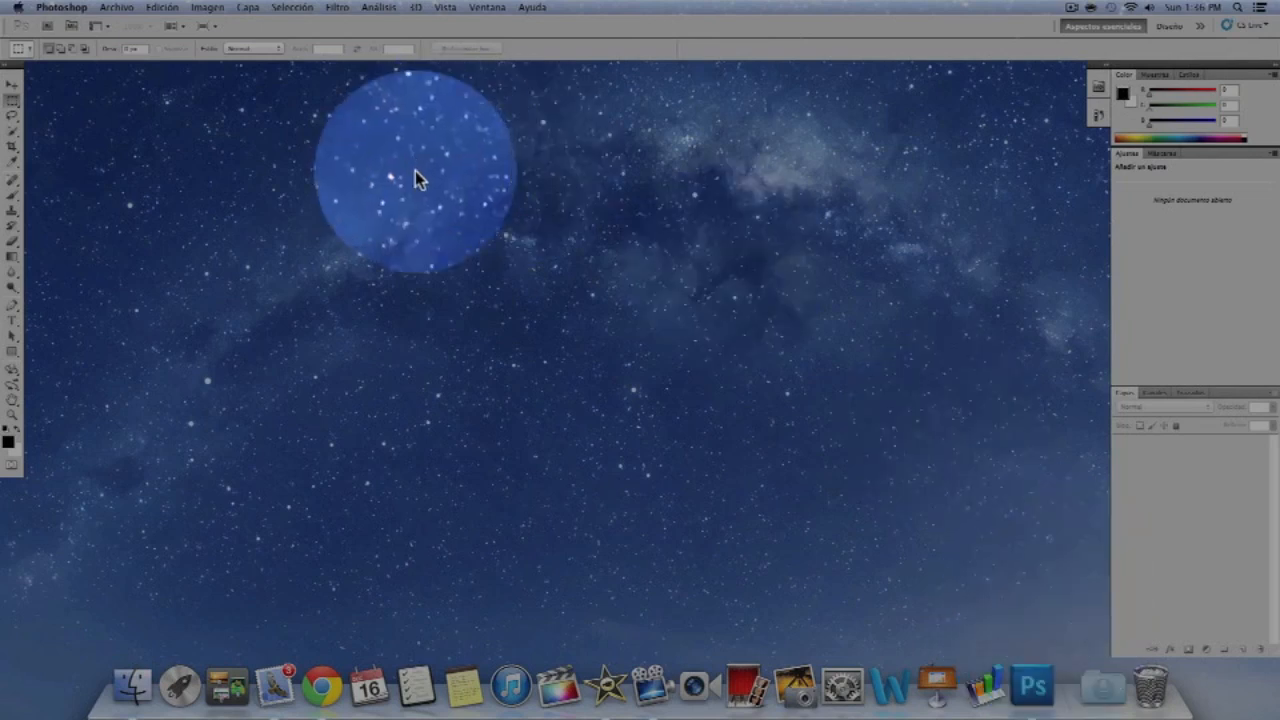
left_click(116, 7)
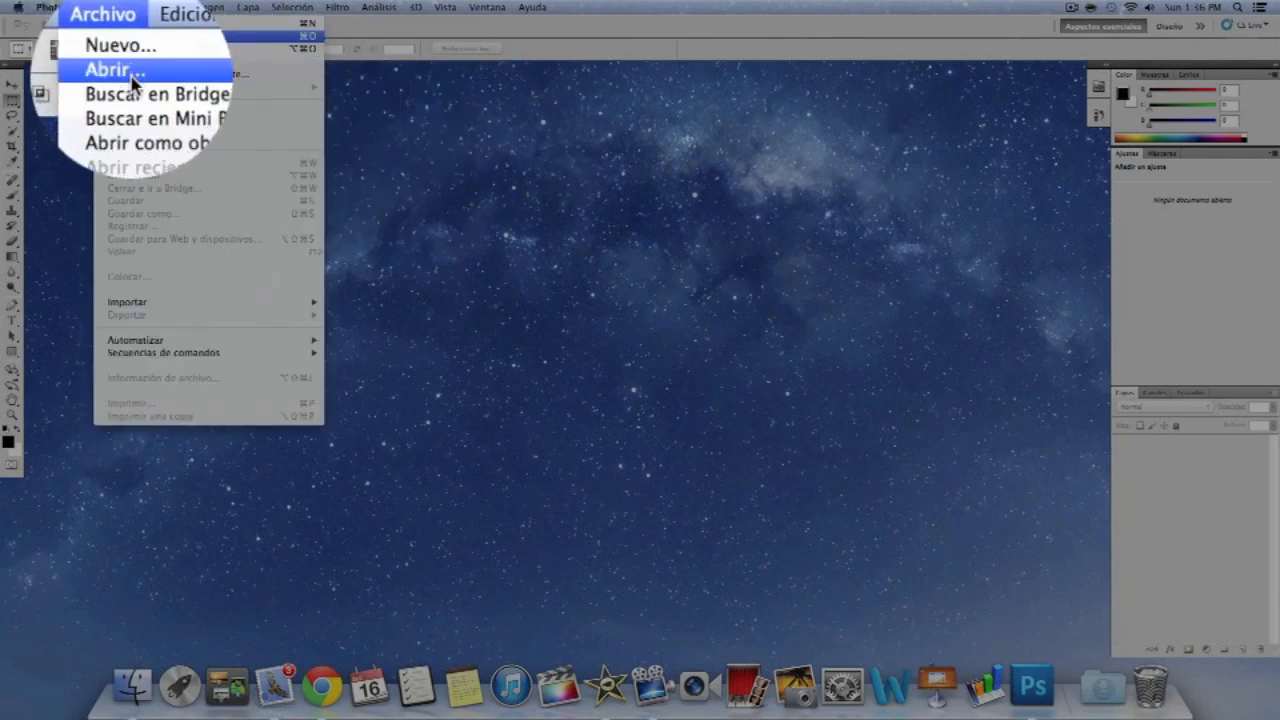
left_click(141, 13)
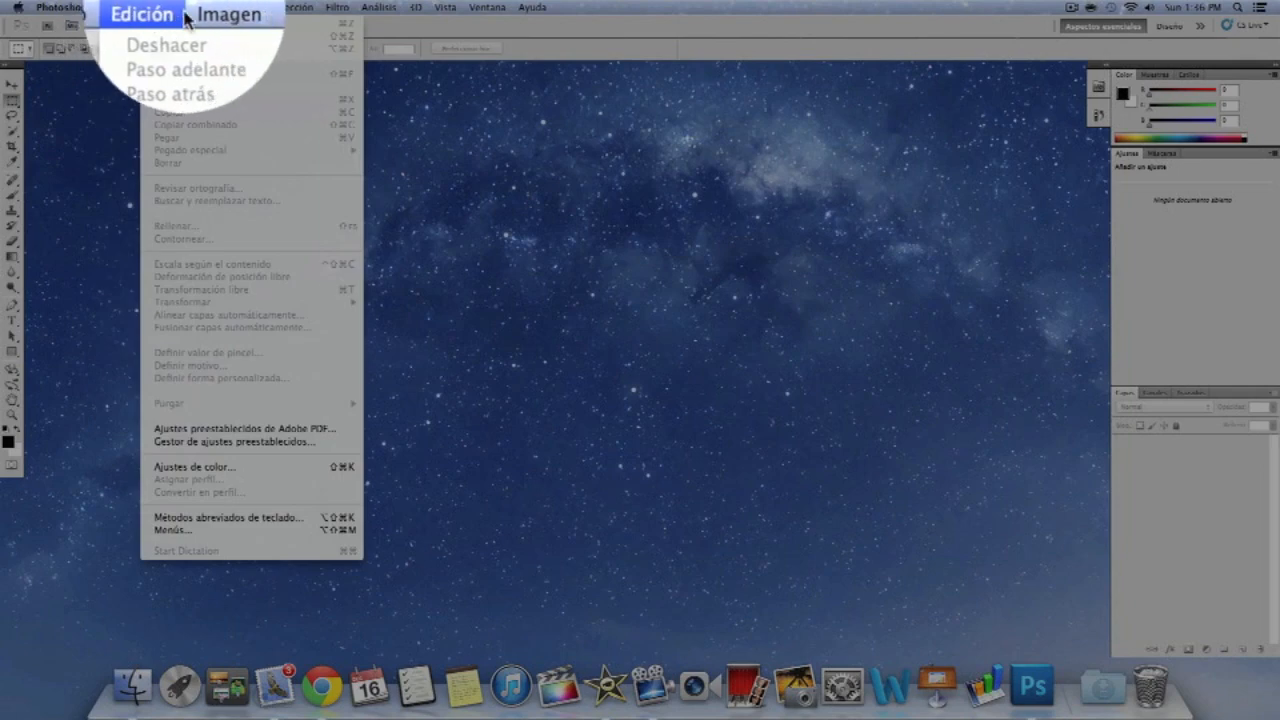
left_click(123, 13)
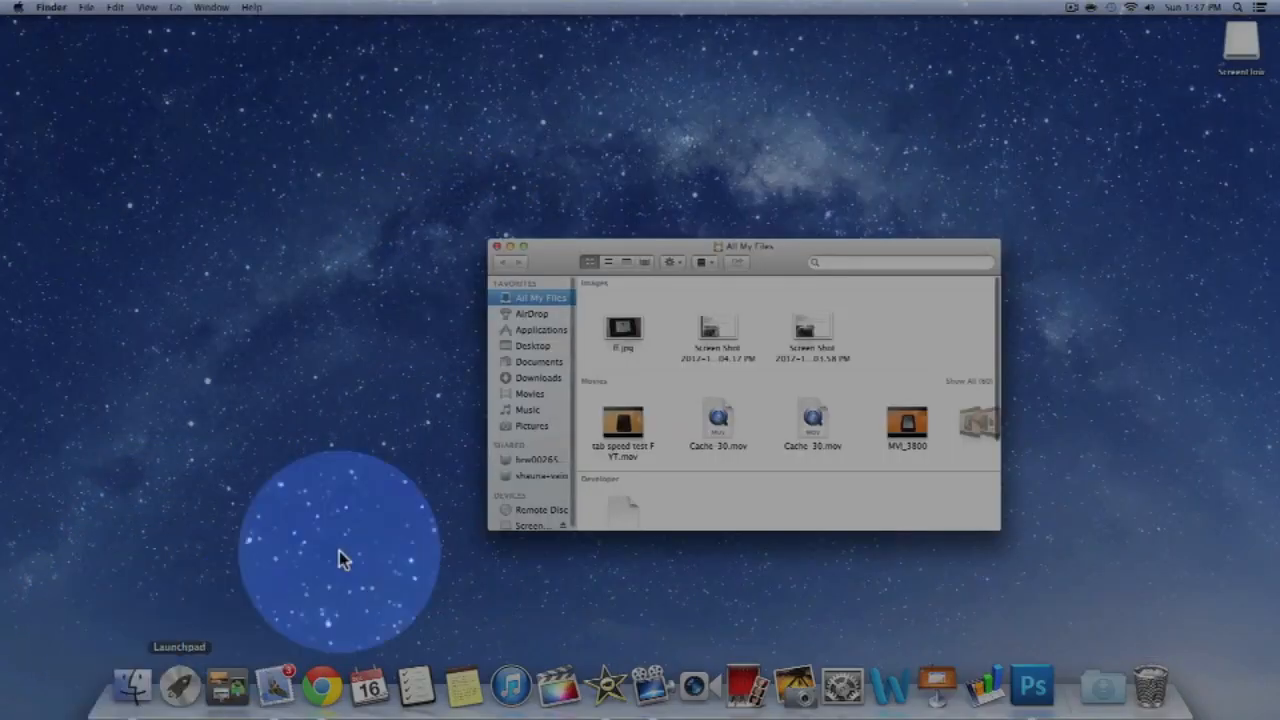
Step: In Finder, go to Applications > Adobe Photoshop CS5 > Locales > Support Files
left_click(540, 329)
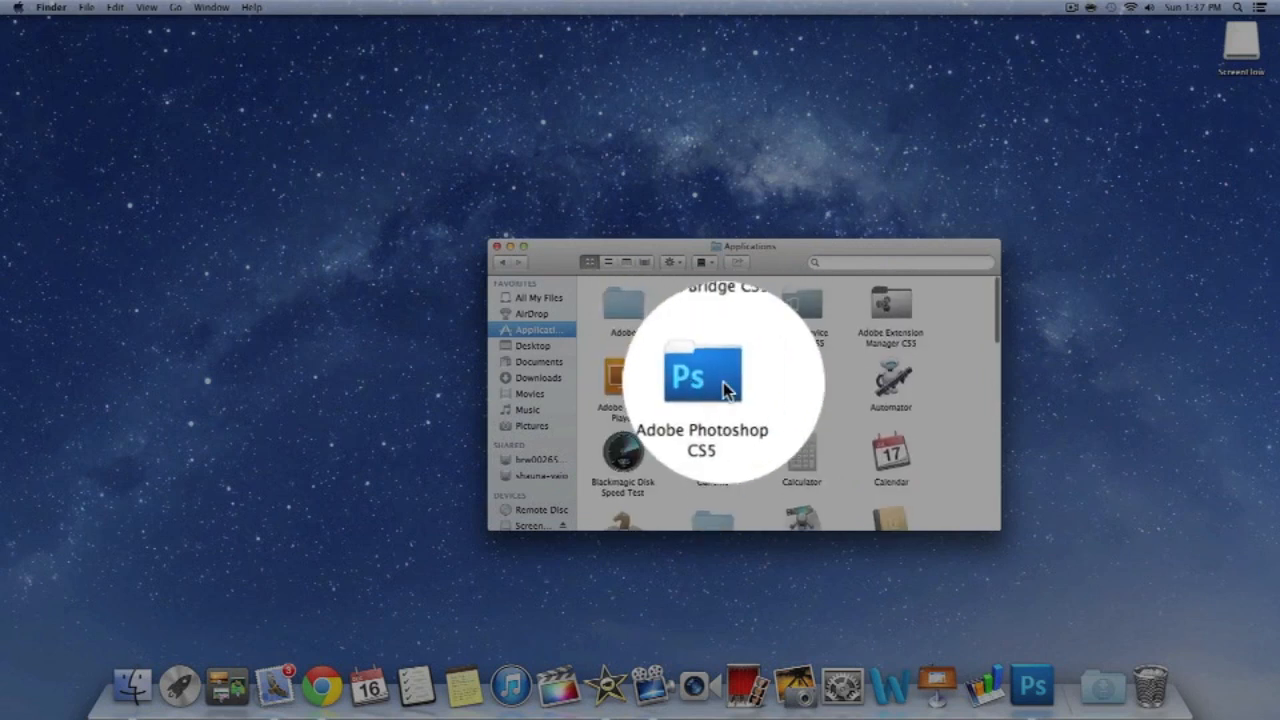
double_click(700, 375)
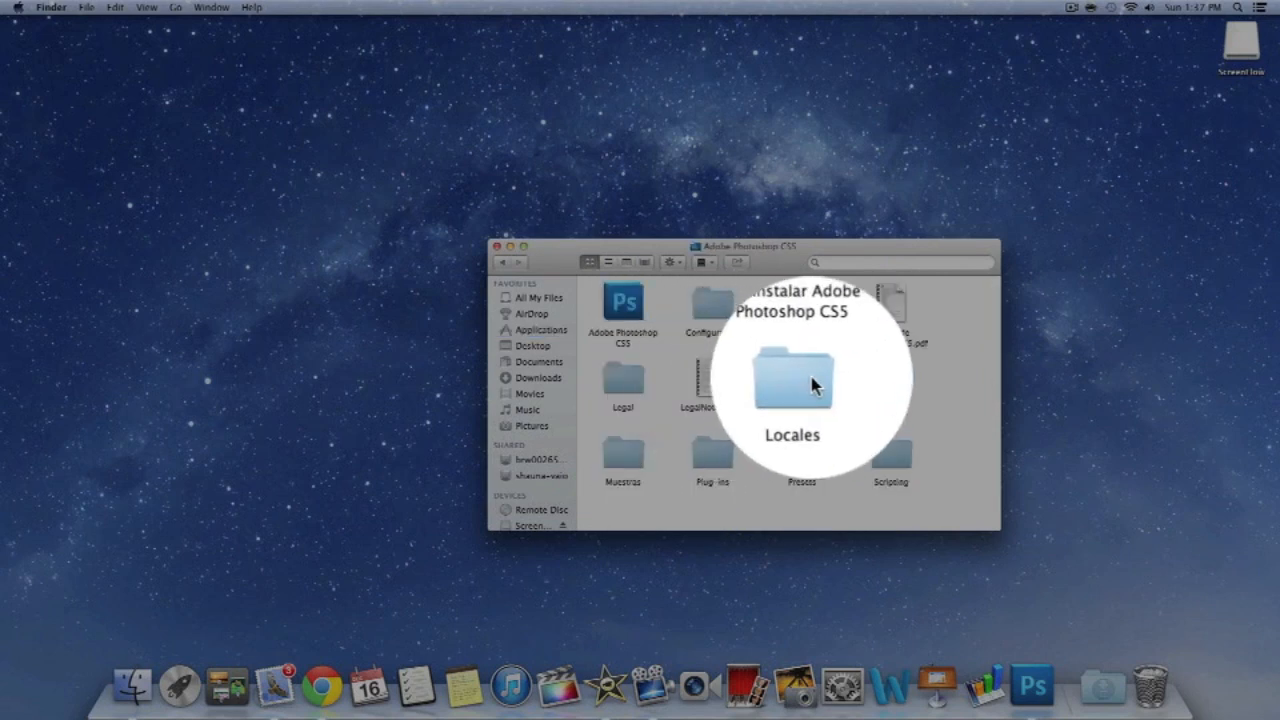
double_click(790, 385)
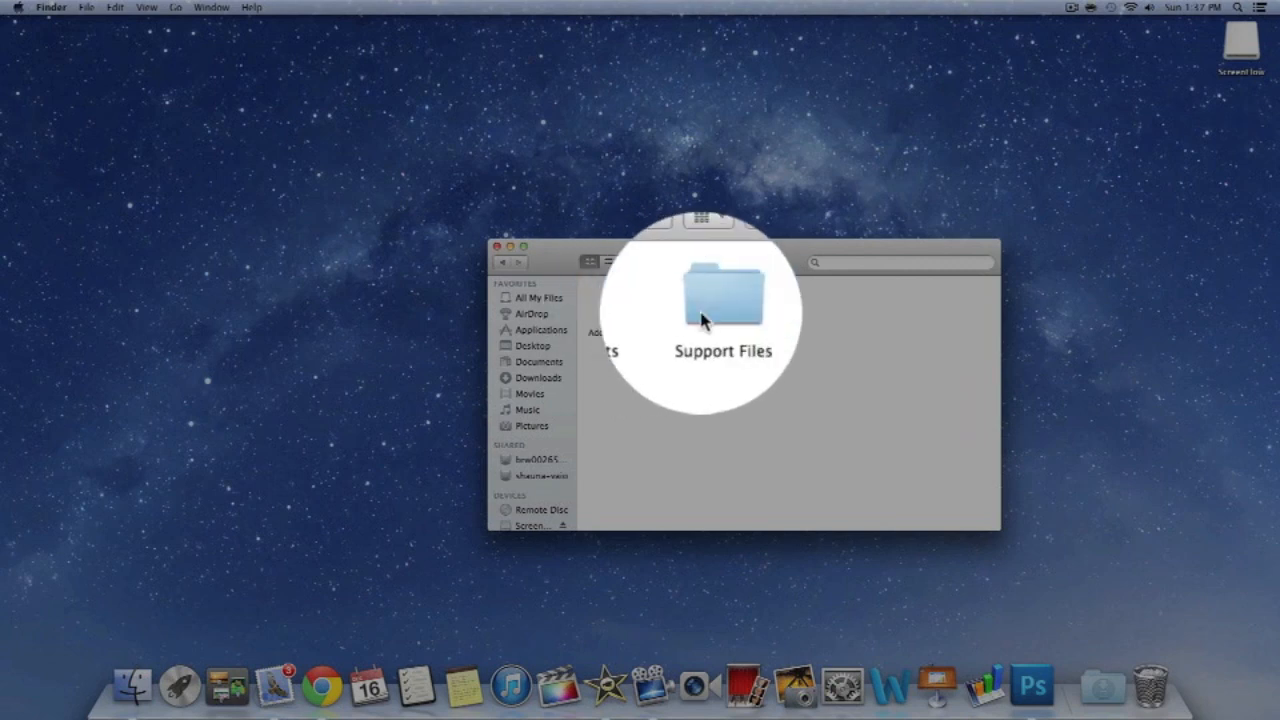
double_click(722, 300)
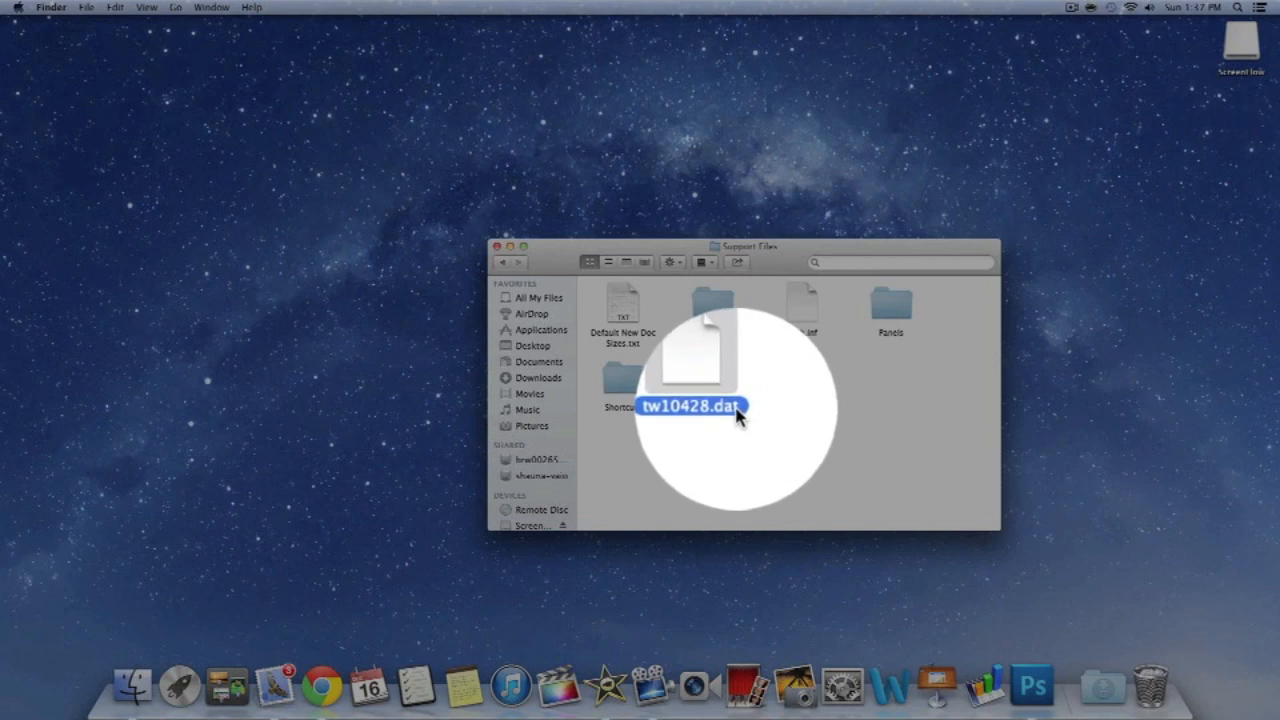
Step: Edit the name of the tw10428.dat file in Support Files
left_click(720, 408)
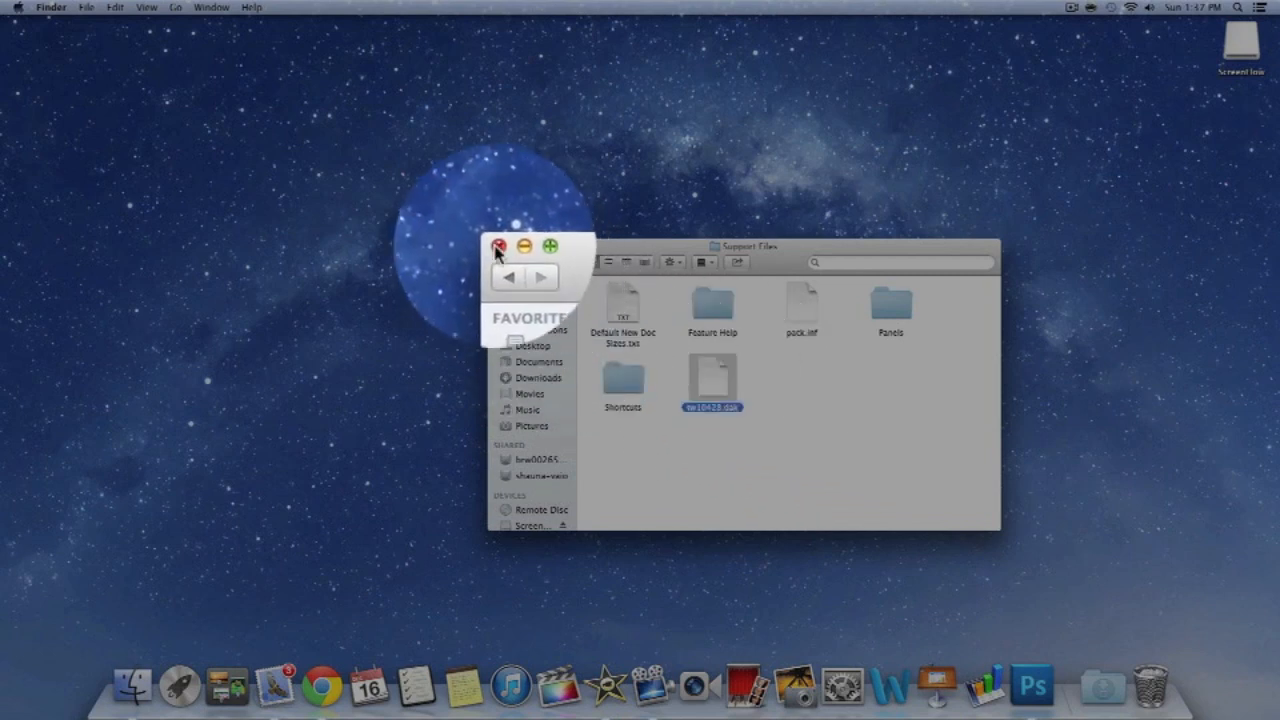
Step: Close Finder, relaunch Photoshop from the Dock, and confirm its menus read in English
left_click(1035, 655)
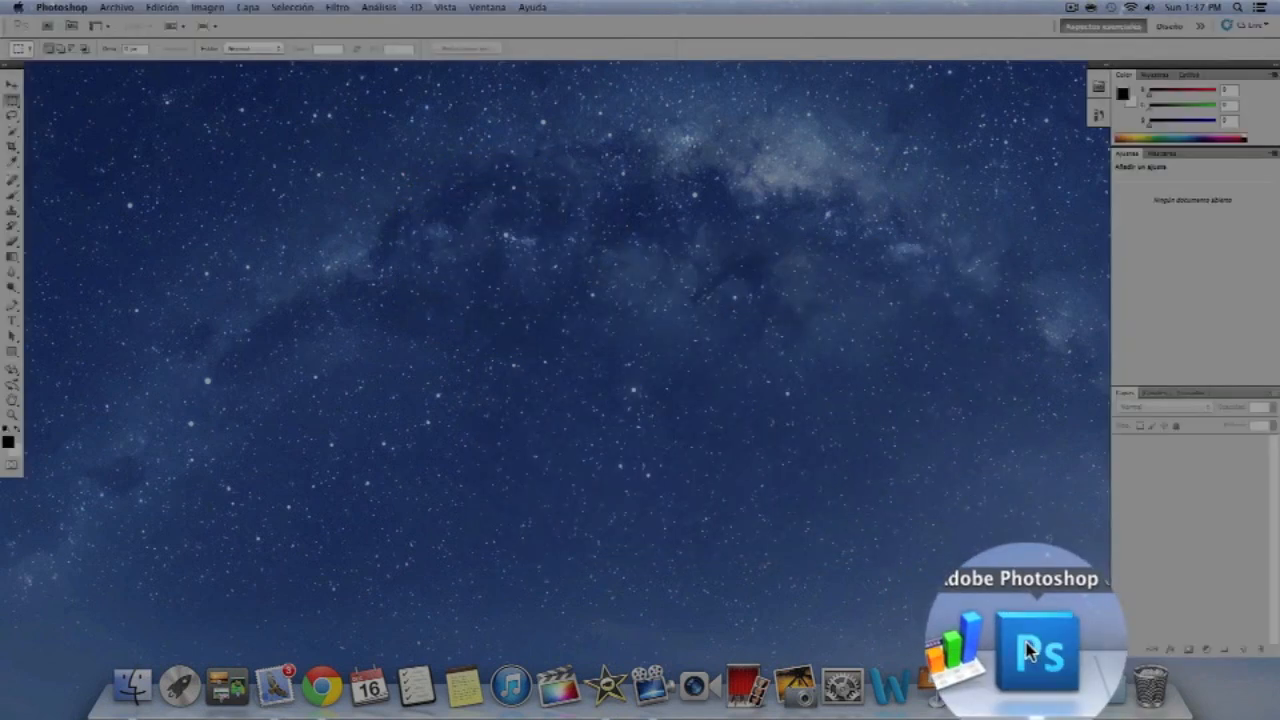
left_click(116, 8)
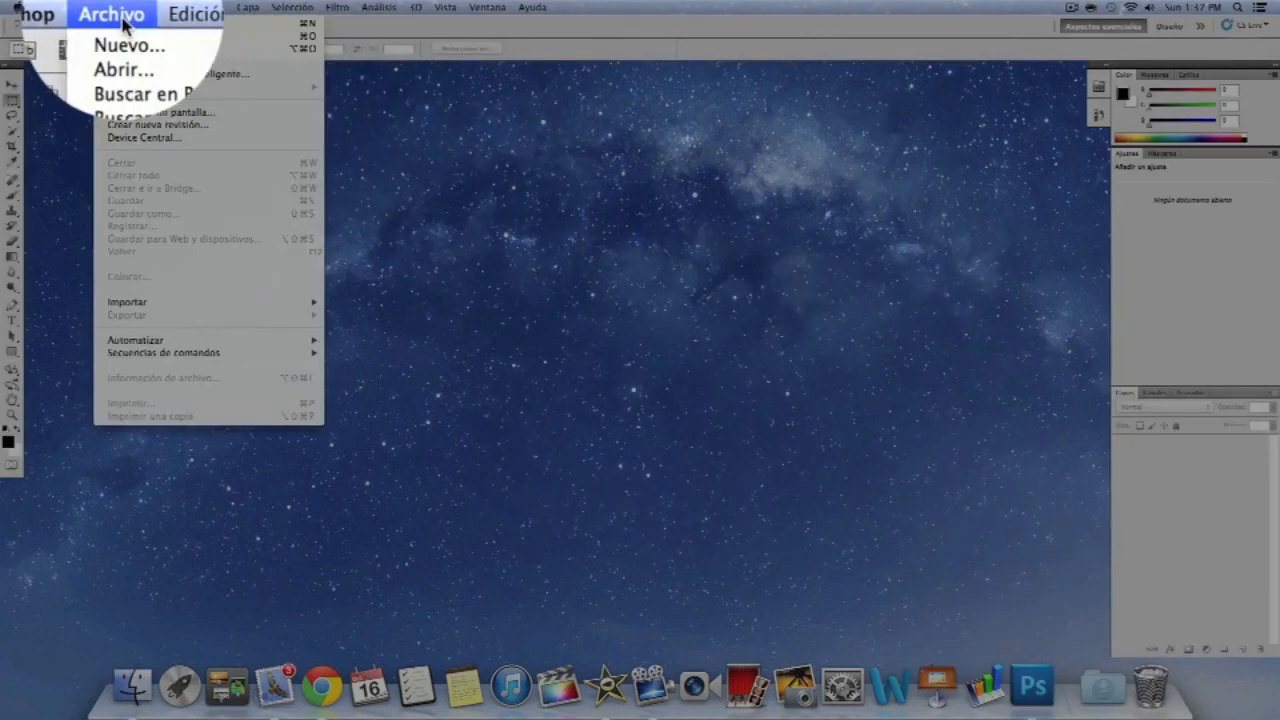
right_click(1030, 650)
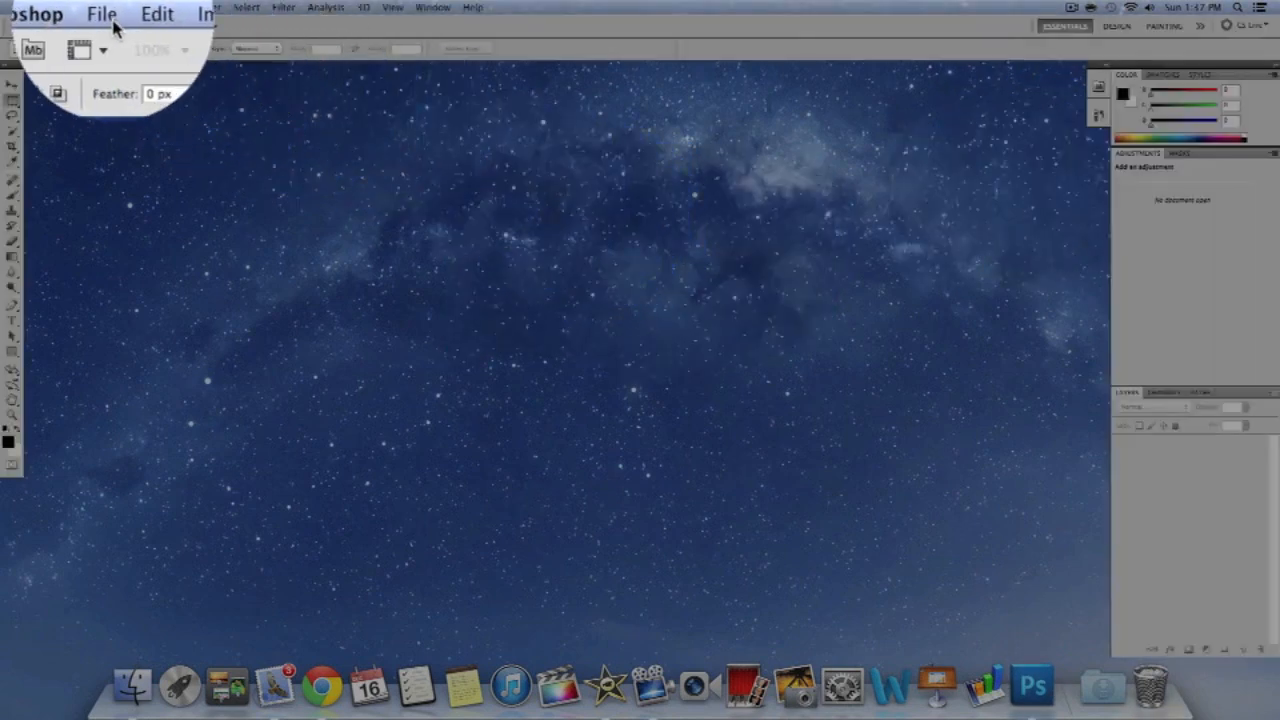
left_click(174, 12)
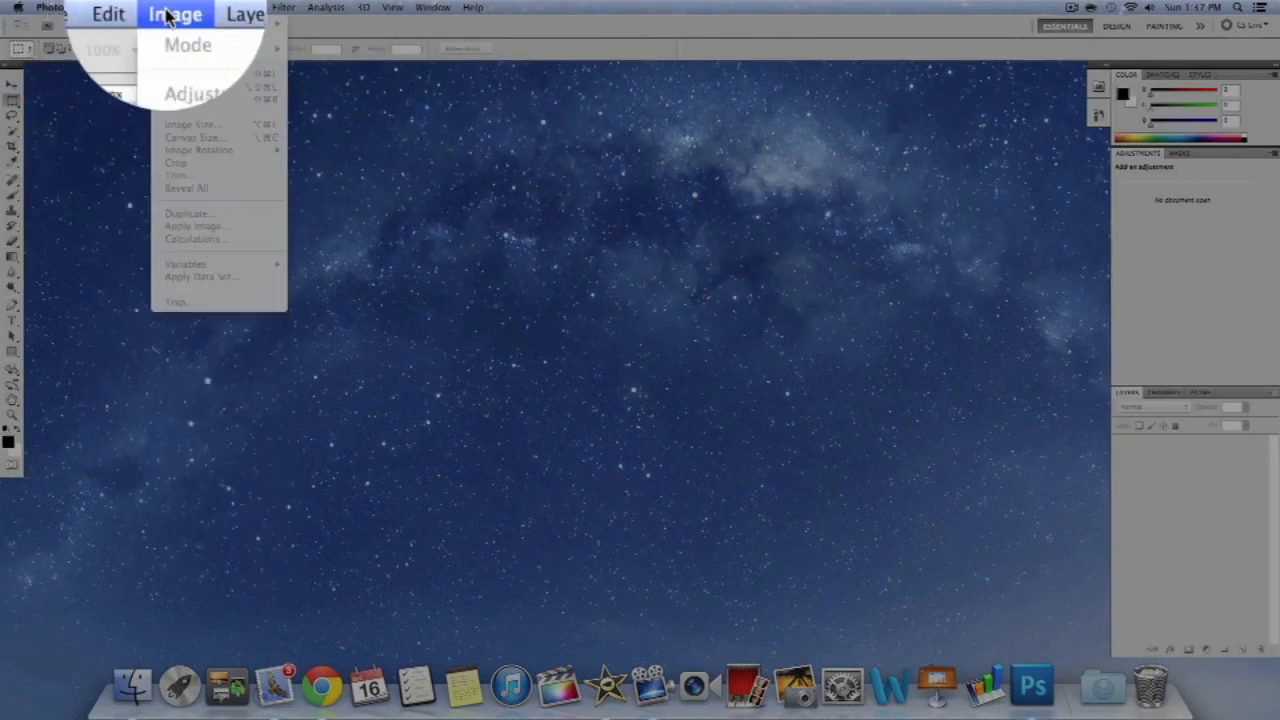
left_click(104, 12)
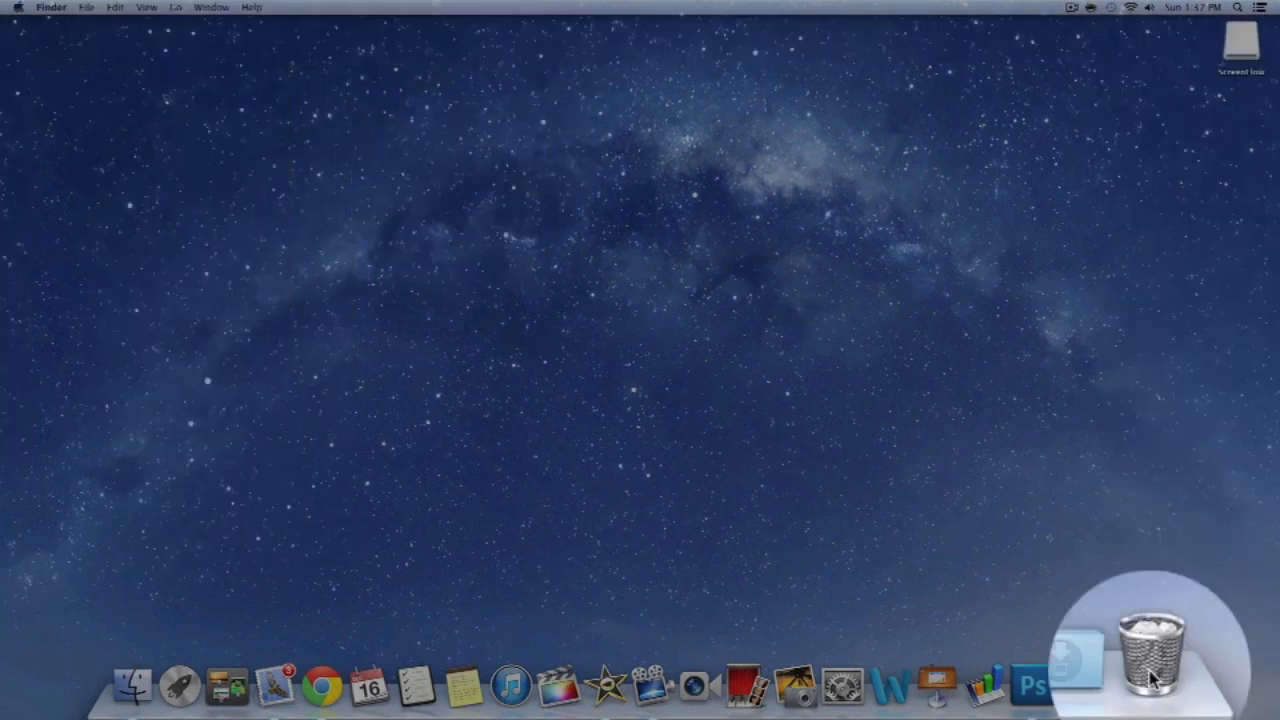
left_click(1033, 685)
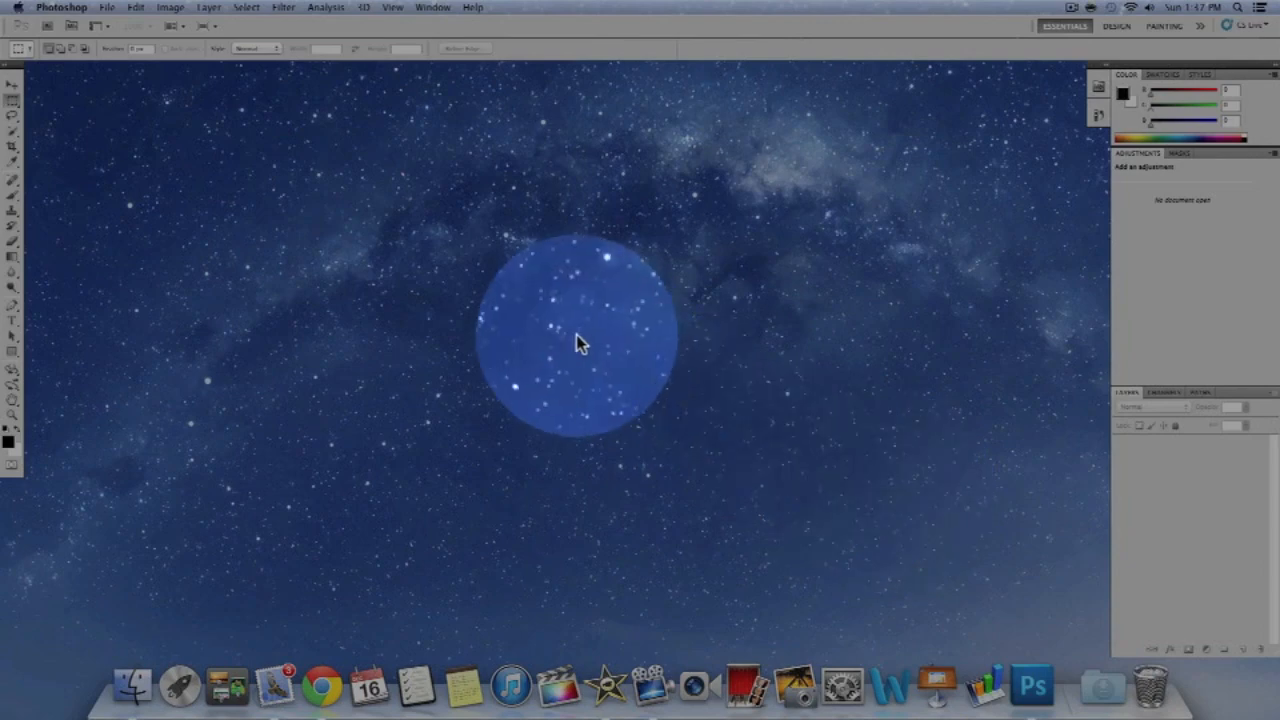